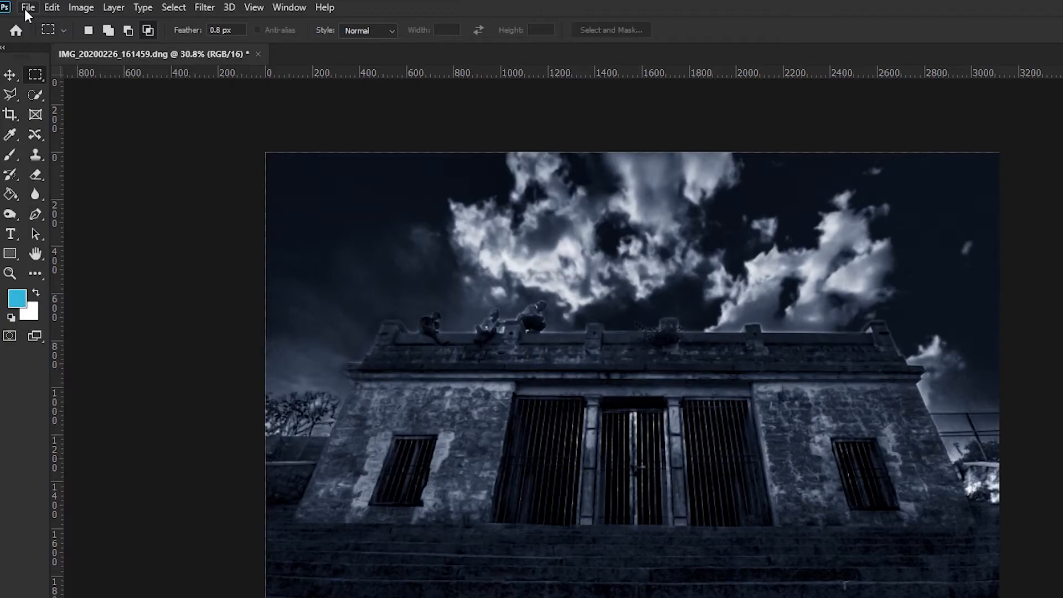
Reach Export Preferences under the File > Export menu
{"action": "left_click", "coordinate": [28, 8]}
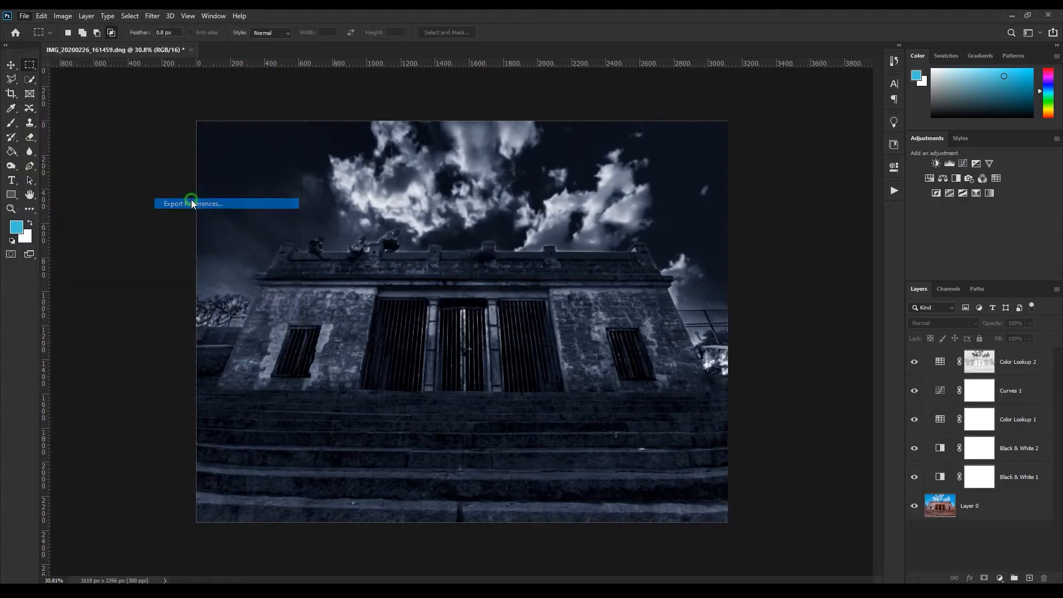
Set Quick Export format to JPG, quality 85, metadata None, and confirm the preferences
{"action": "left_click", "coordinate": [193, 204]}
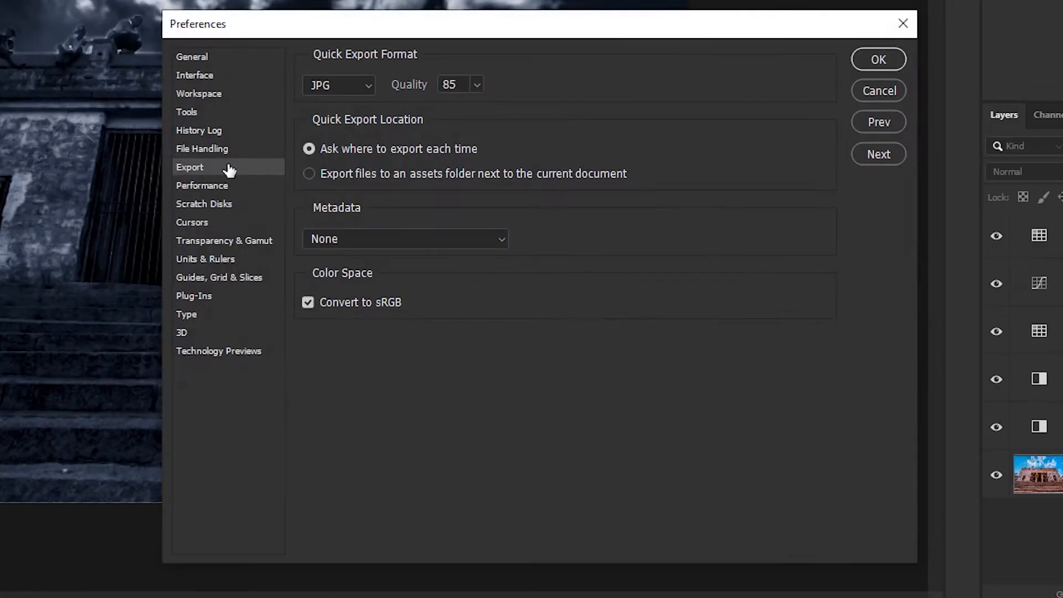
{"action": "mouse_move", "coordinate": [348, 99]}
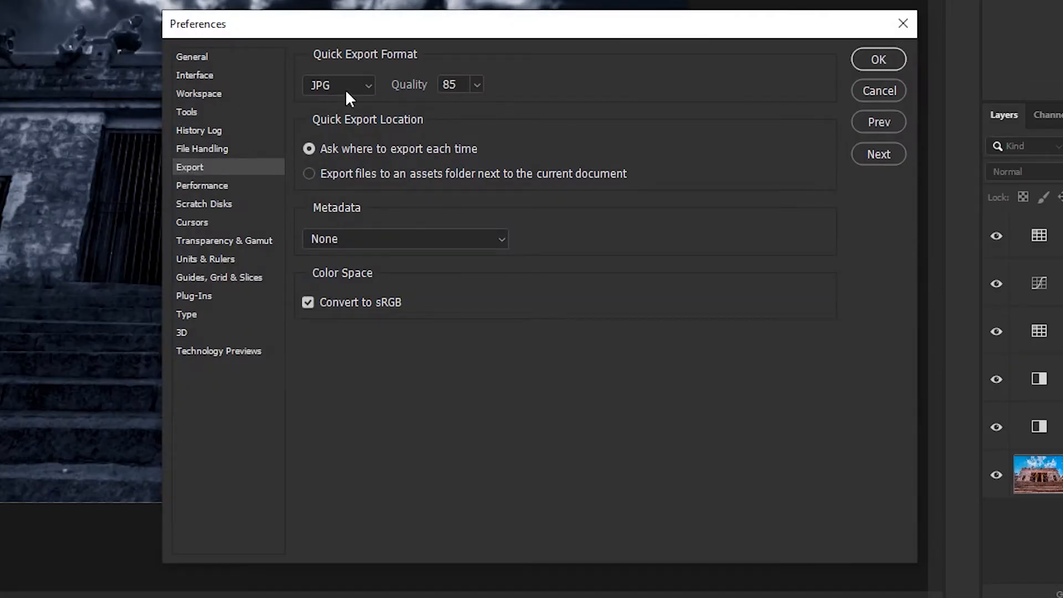
{"action": "left_click", "coordinate": [476, 84]}
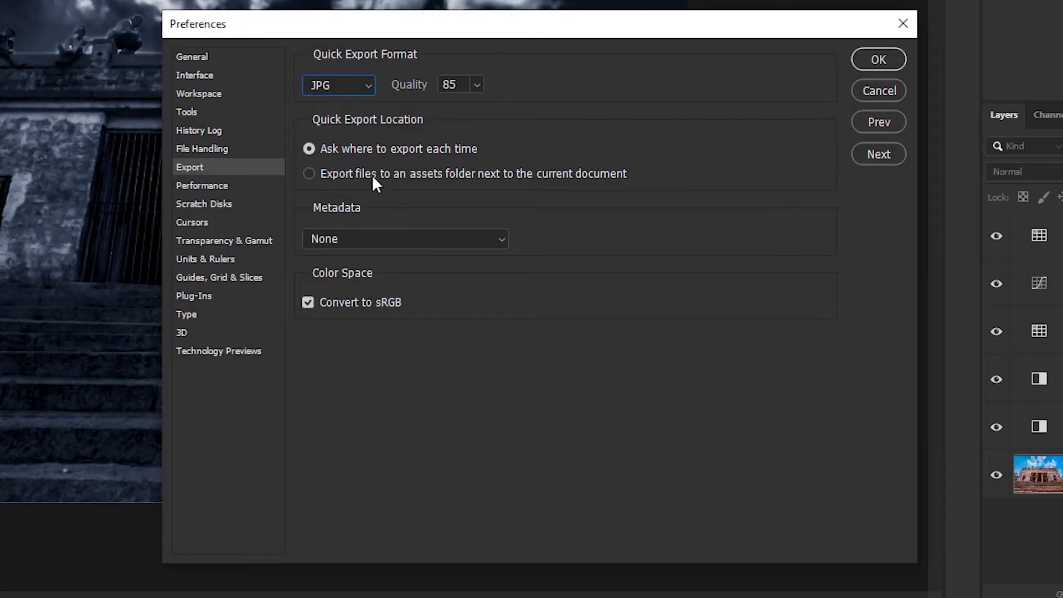
{"action": "left_click", "coordinate": [405, 239]}
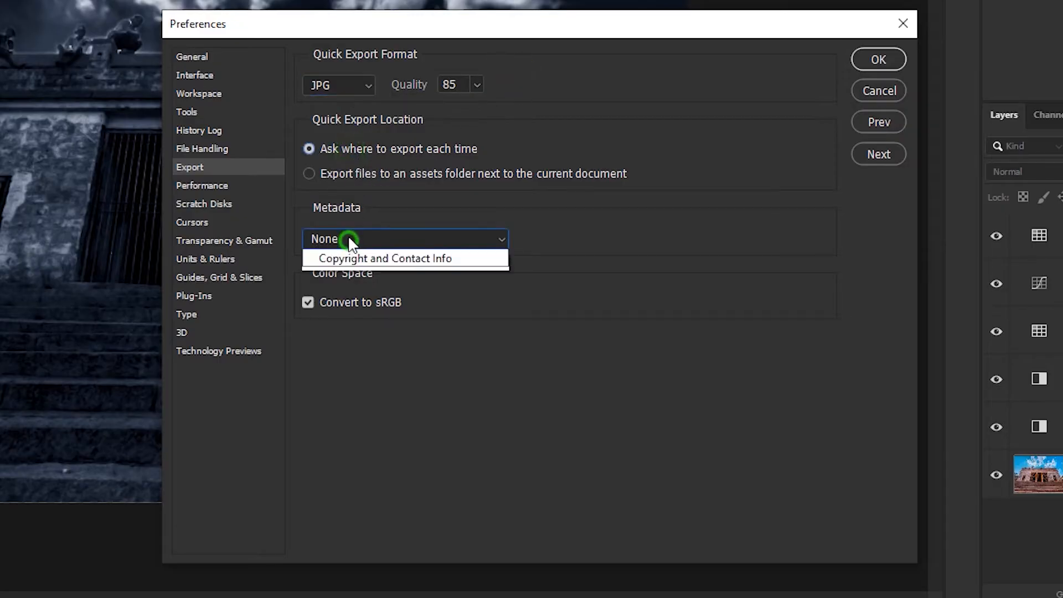
{"action": "left_click", "coordinate": [406, 240]}
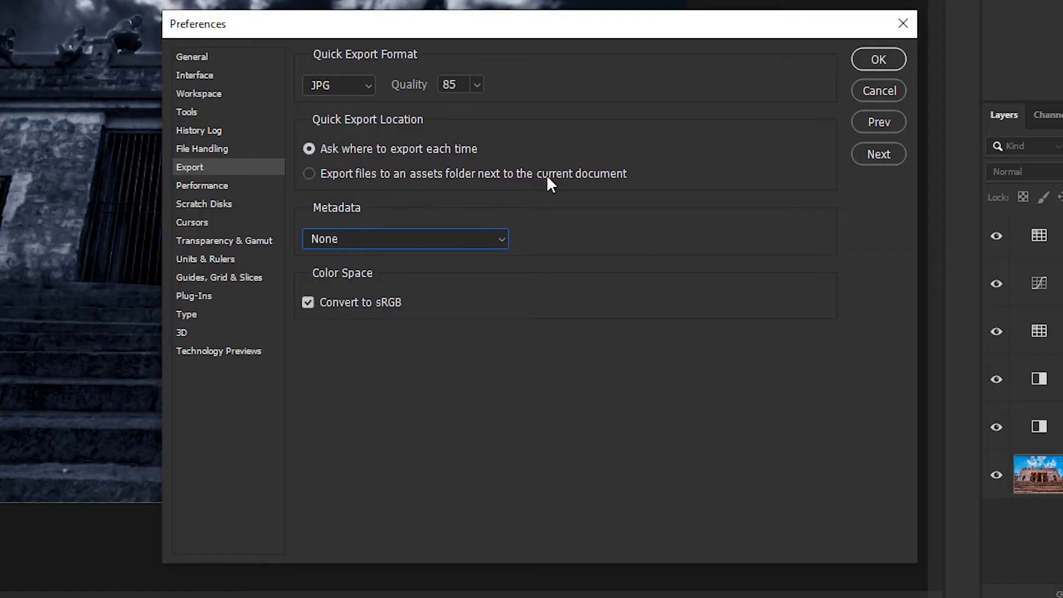
{"action": "left_click", "coordinate": [877, 58]}
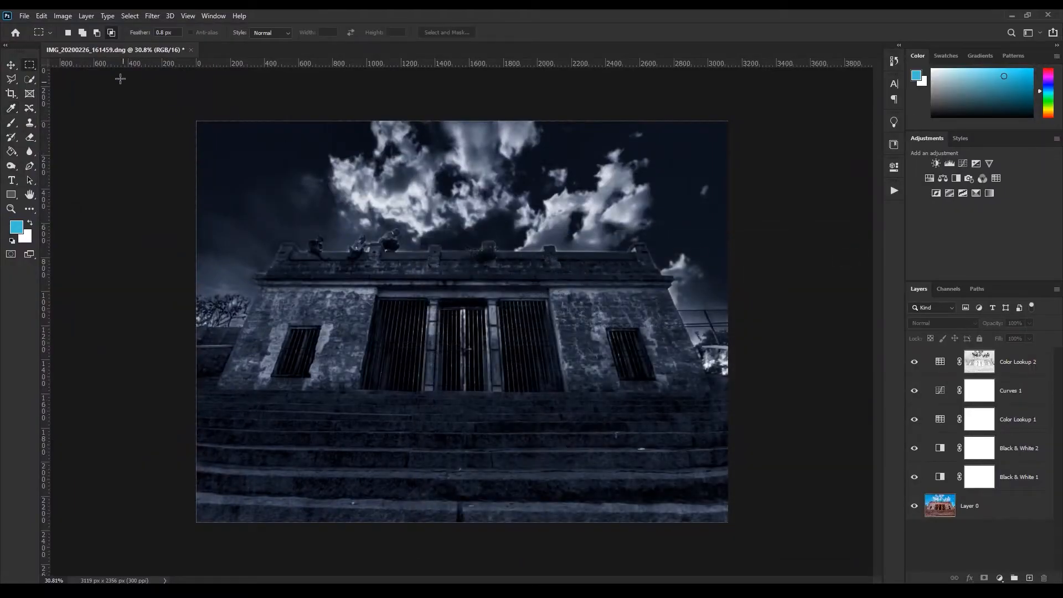
Bring up Keyboard Shortcuts for Application Menus with the File commands listed
{"action": "left_click", "coordinate": [41, 15]}
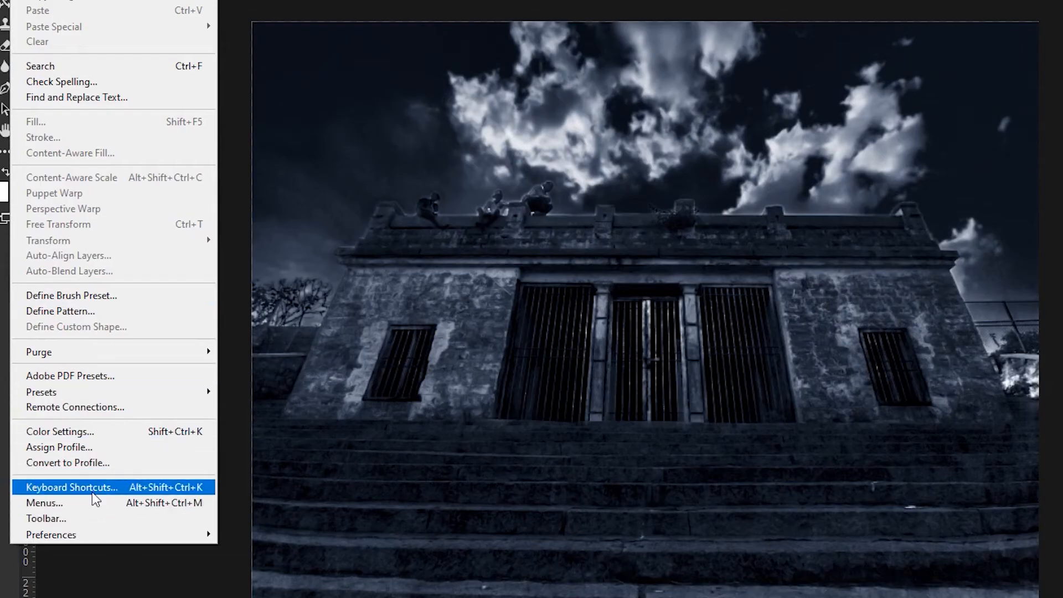
{"action": "left_click", "coordinate": [71, 487]}
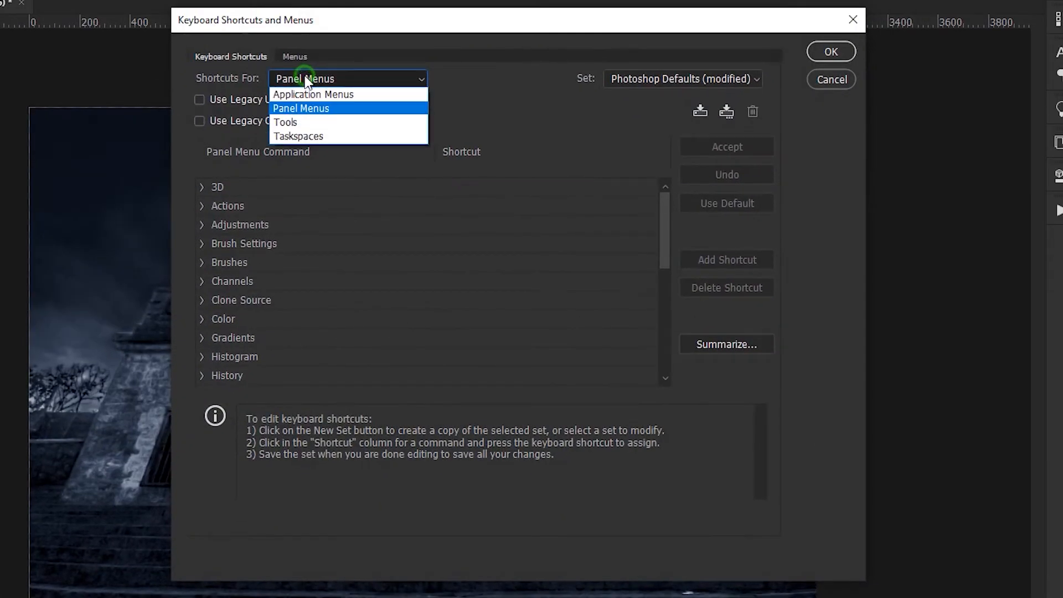
{"action": "mouse_move", "coordinate": [313, 94]}
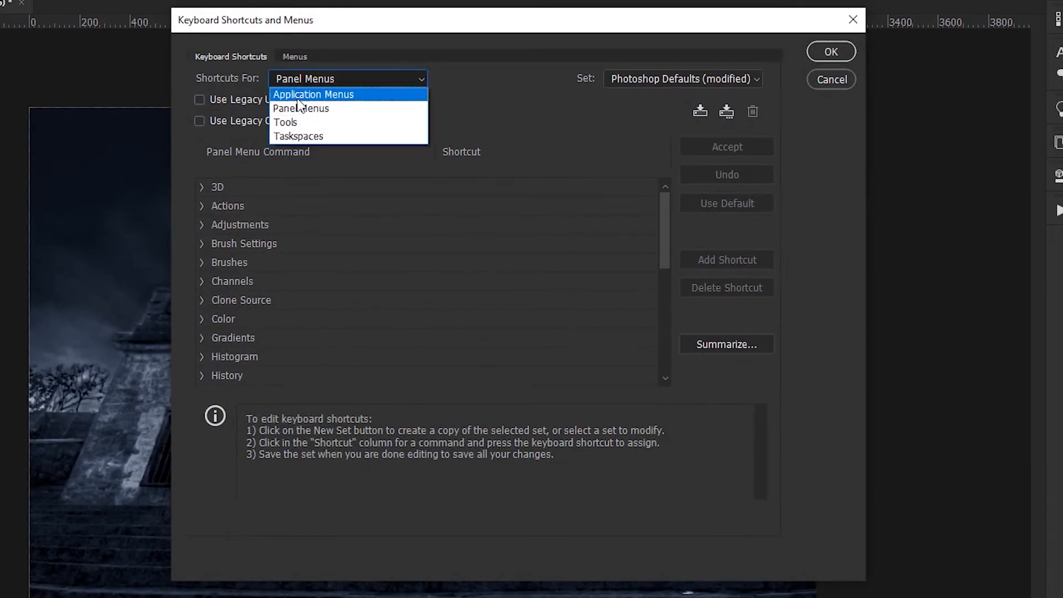
{"action": "left_click", "coordinate": [312, 94]}
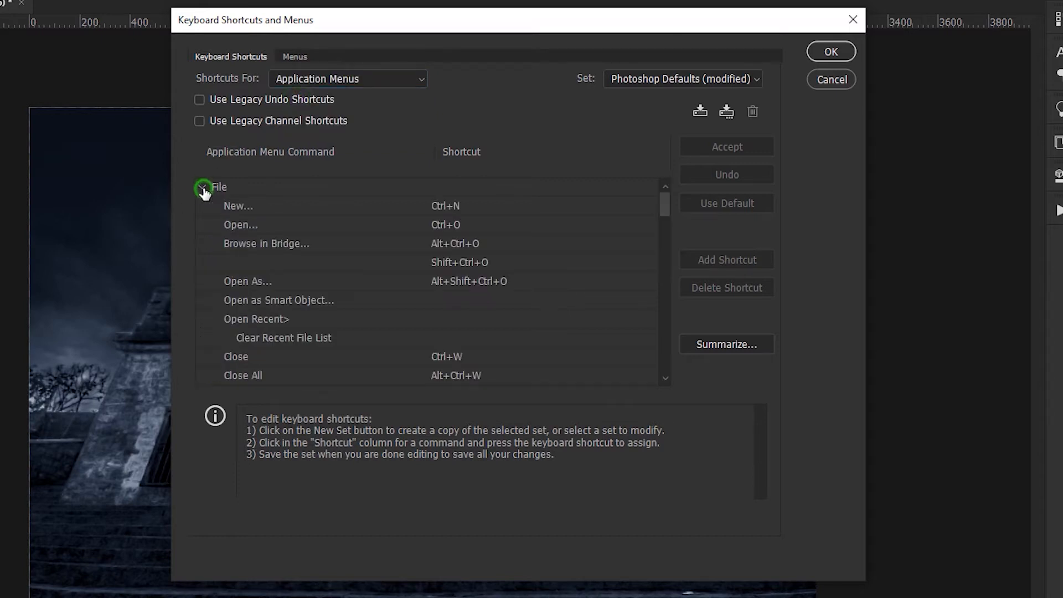
Assign F6 to Quick Export as JPG after undoing the conflicting F5 entry
{"action": "scroll", "scroll_direction": "down", "scroll_amount": 3}
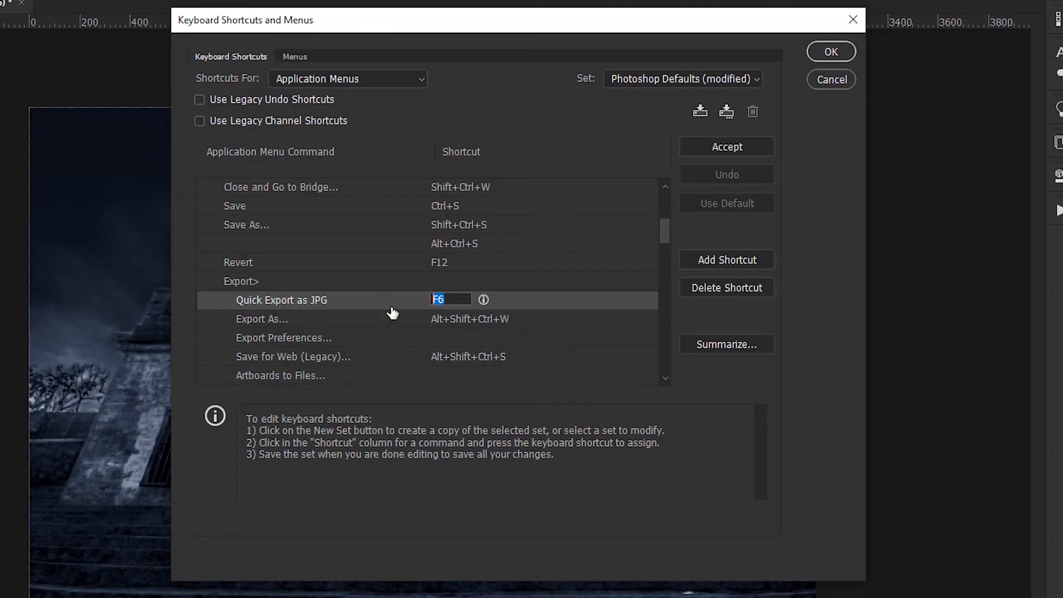
{"action": "left_click", "coordinate": [451, 300]}
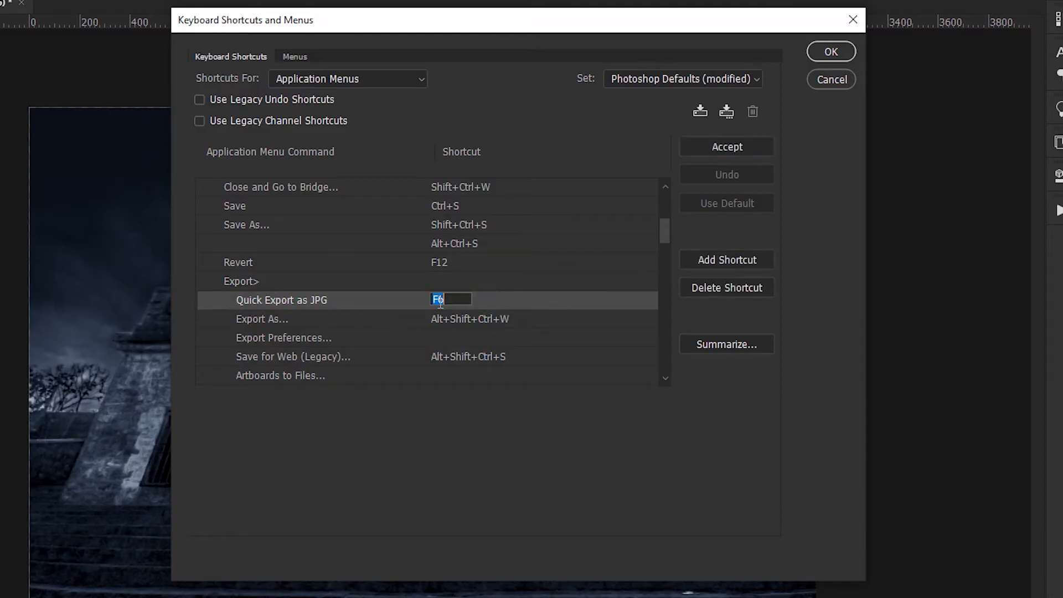
{"action": "type", "text": "F5"}
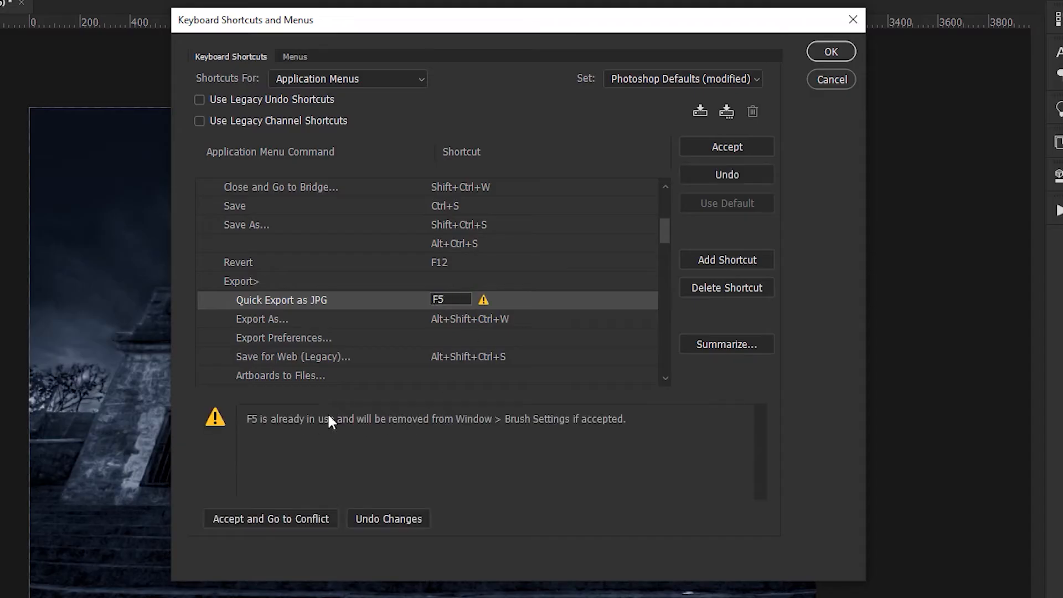
{"action": "left_click", "coordinate": [450, 300]}
{"action": "type", "text": "6"}
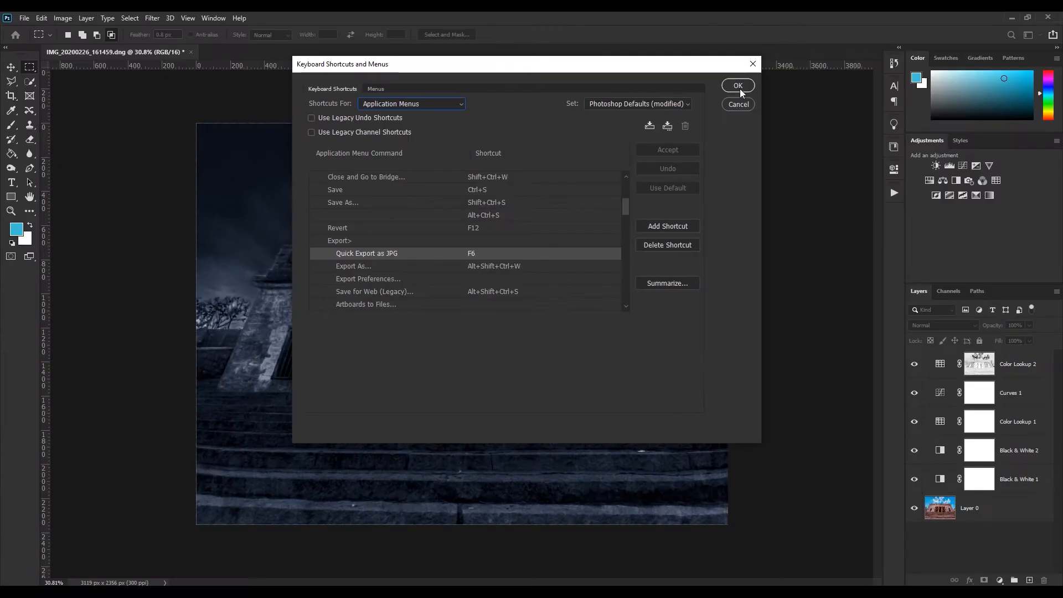
Accept the shortcut, quick-export via F6 and save as IMG_20200226_161459.1
{"action": "left_click", "coordinate": [737, 86]}
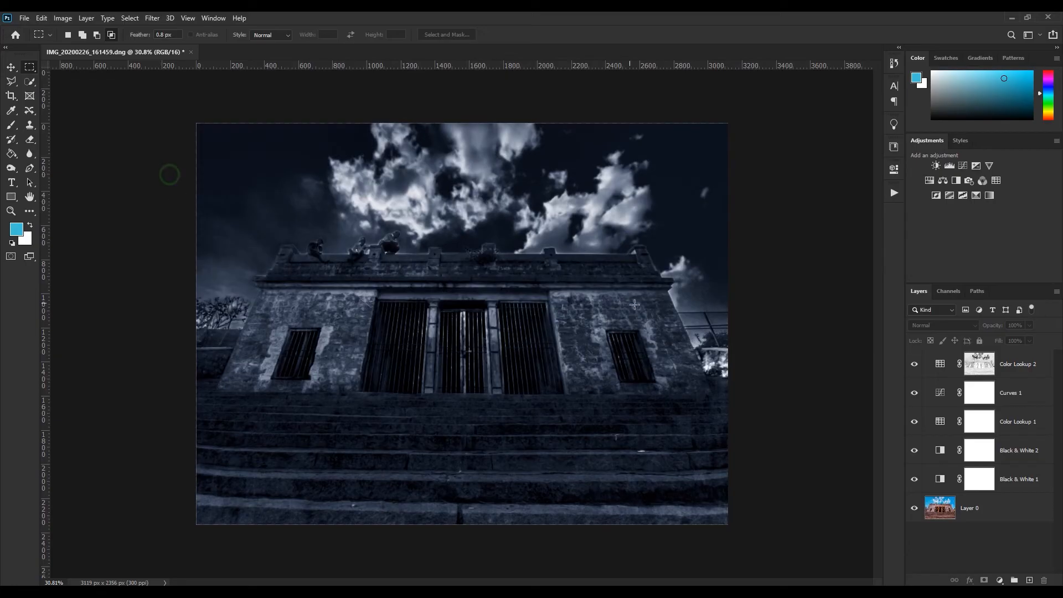
{"action": "key", "text": "f6"}
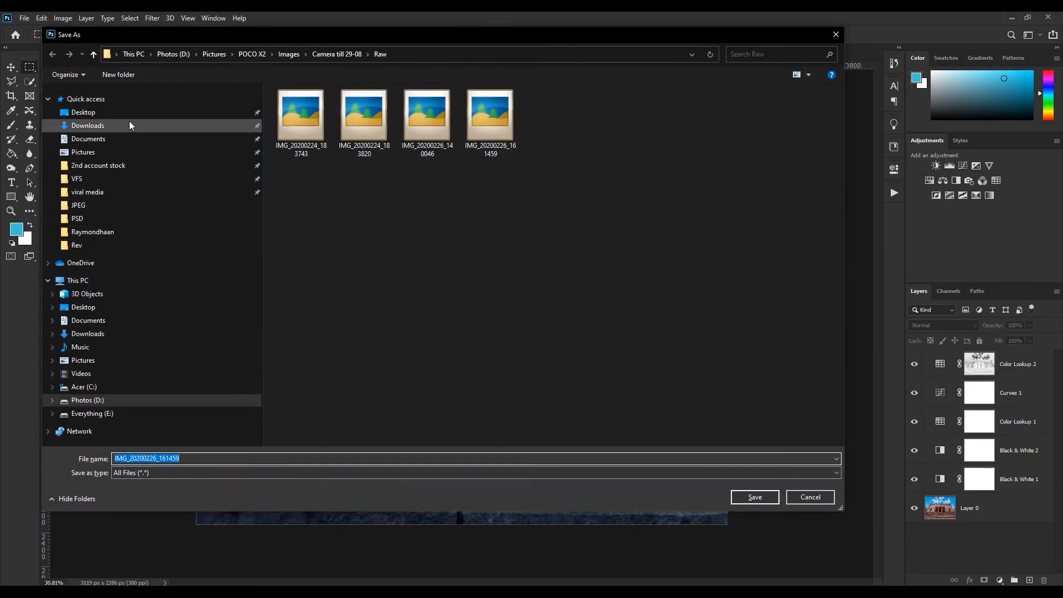
{"action": "mouse_move", "coordinate": [292, 444]}
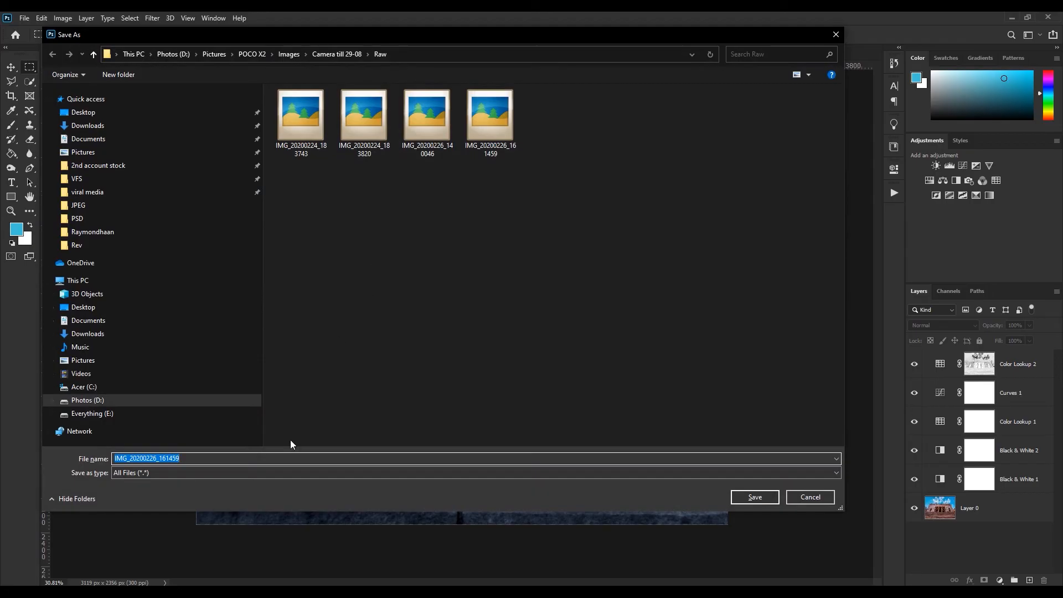
{"action": "type", "text": ".1"}
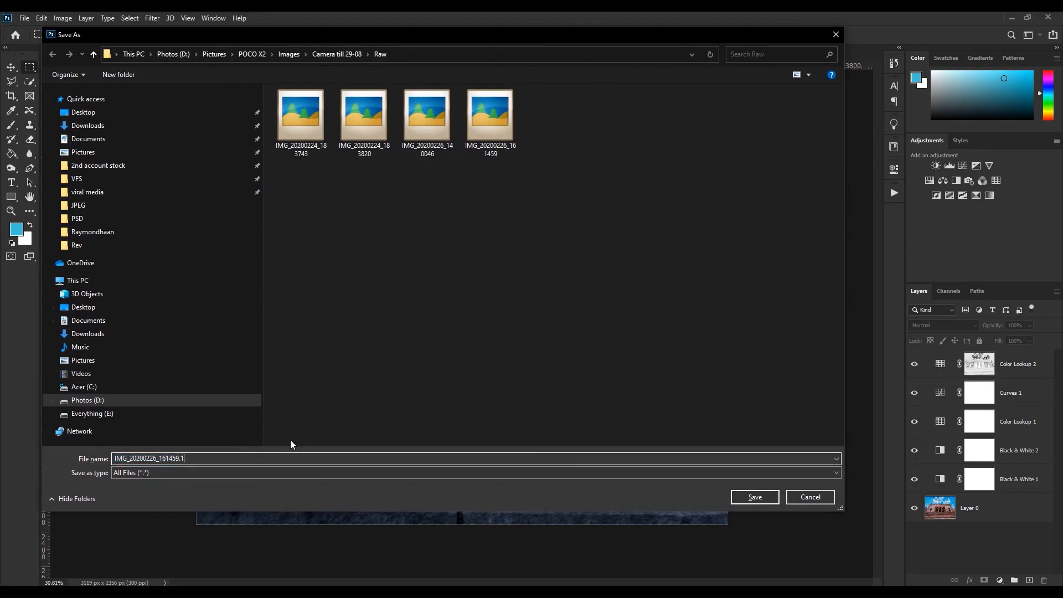
{"action": "left_click", "coordinate": [752, 497]}
{"action": "type", "text": "S"}
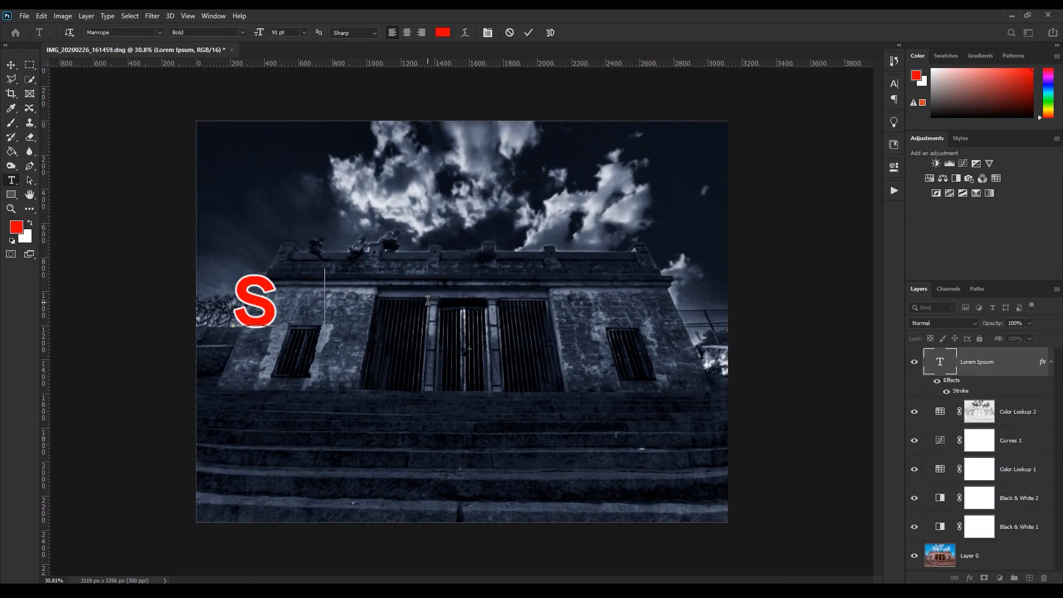
Type 'SUBSCRIBE' then 'AND LE' on a second line in the red text layer
{"action": "type", "text": "UBSCRIBE"}
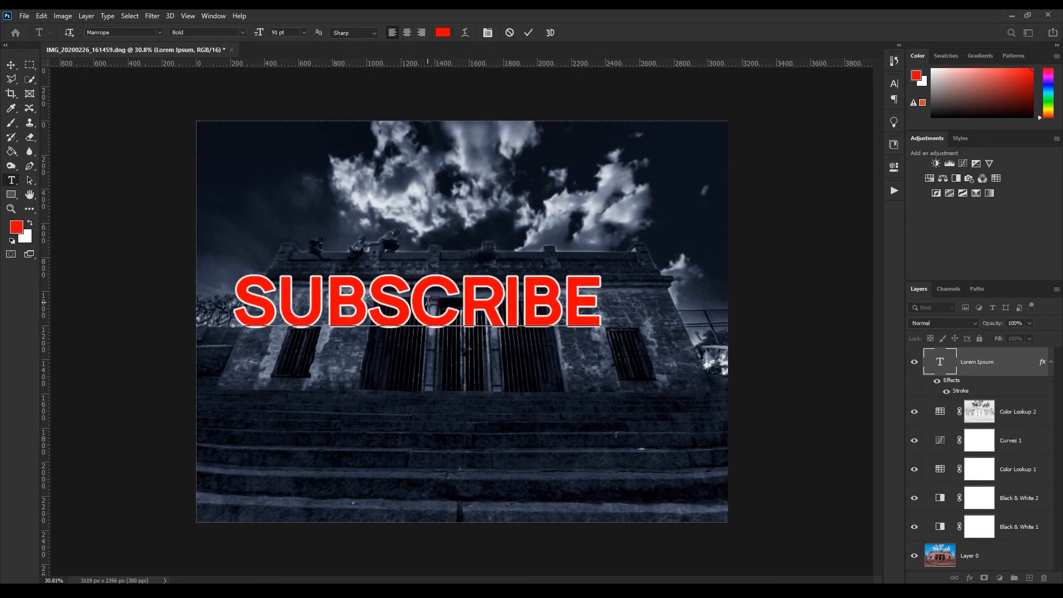
{"action": "type", "text": "AND LE"}
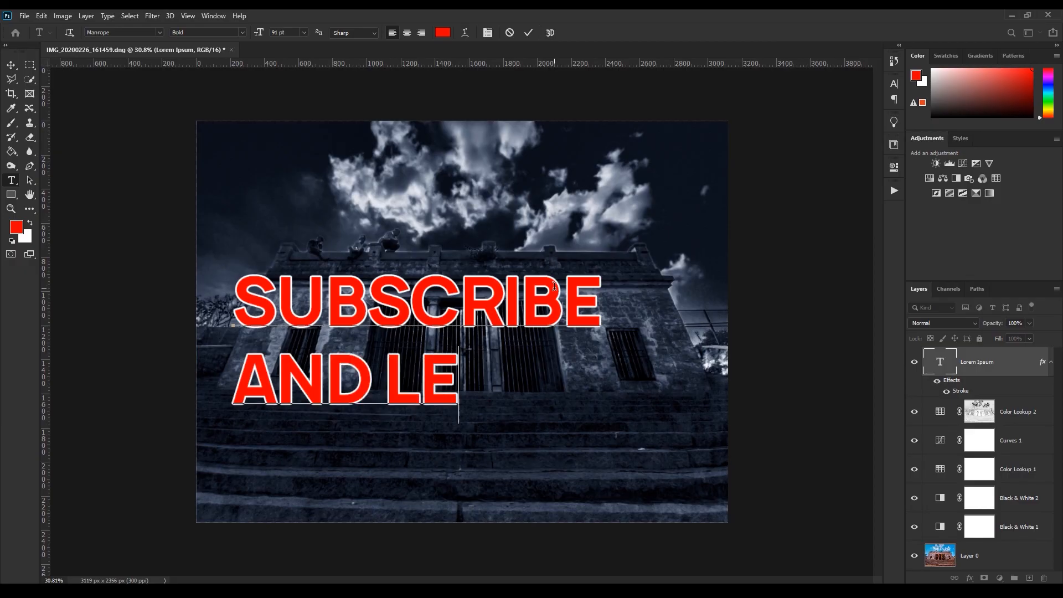